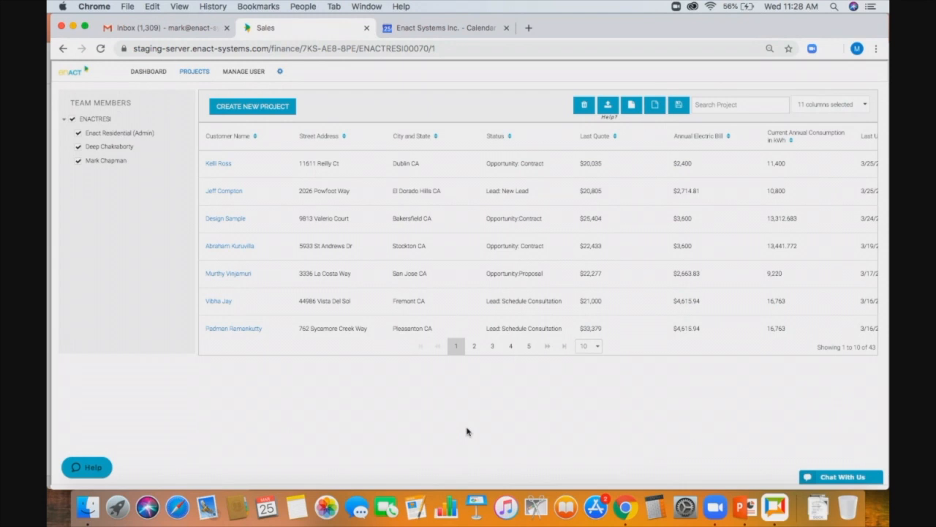
mouse_move(143, 316)
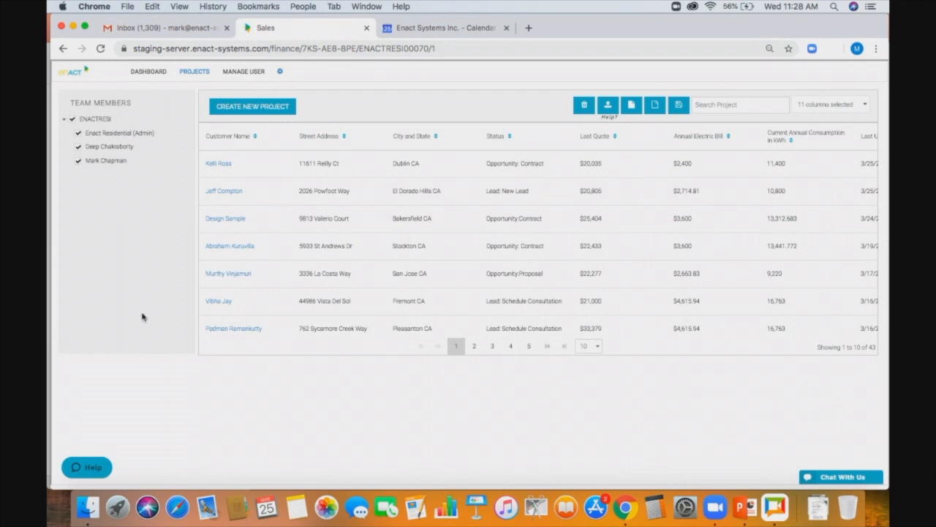
mouse_move(104, 180)
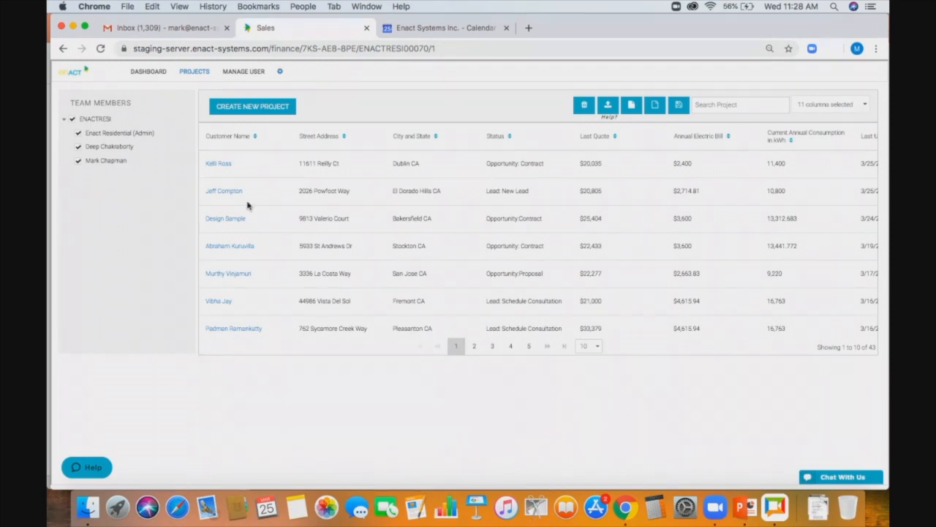
mouse_move(222, 183)
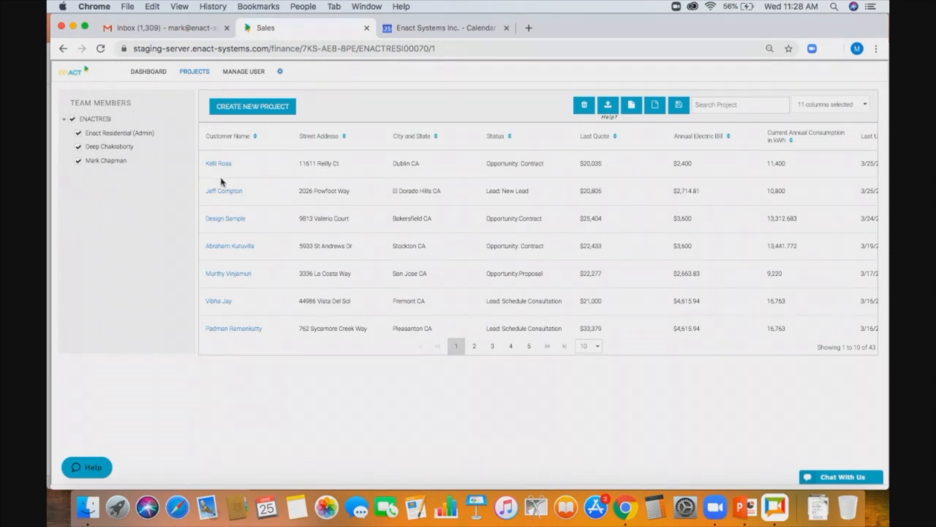
mouse_move(474, 251)
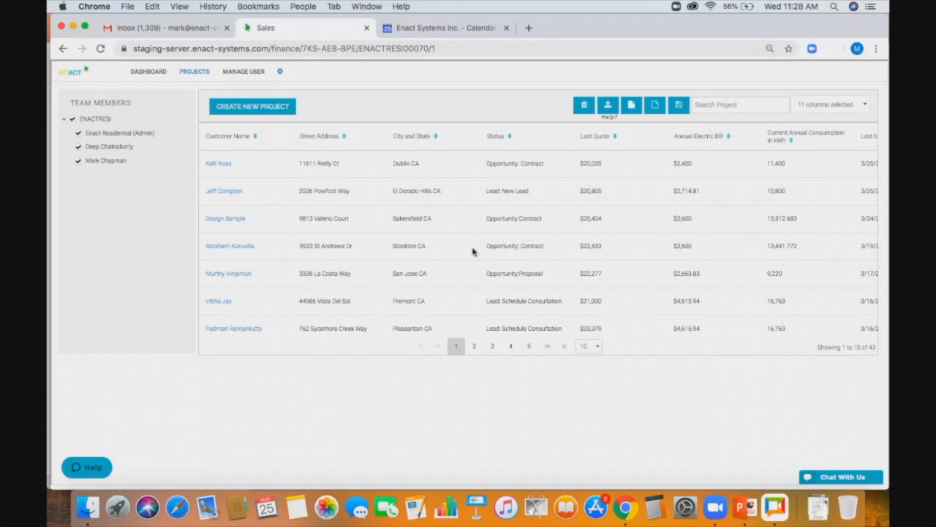
Step: Scroll the projects list sideways, then switch to the dashboard overview
scroll("right", 3)
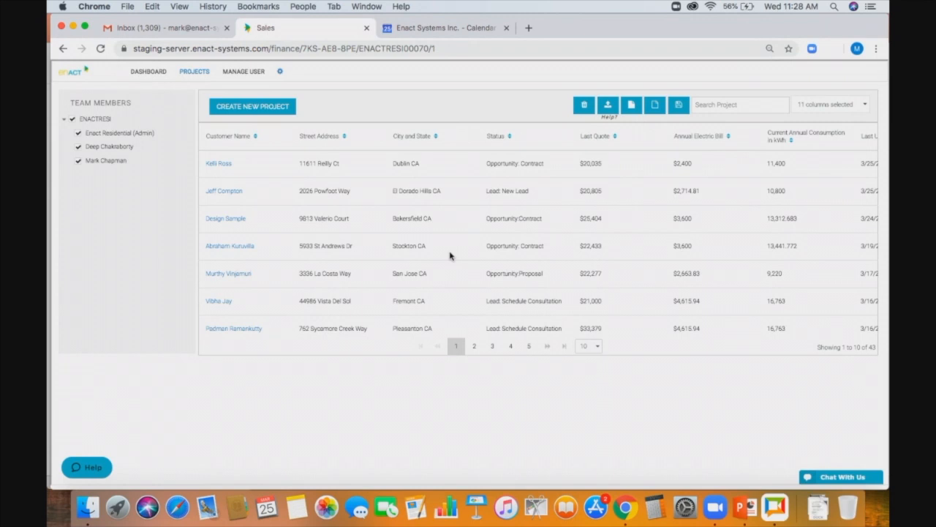
left_click(149, 71)
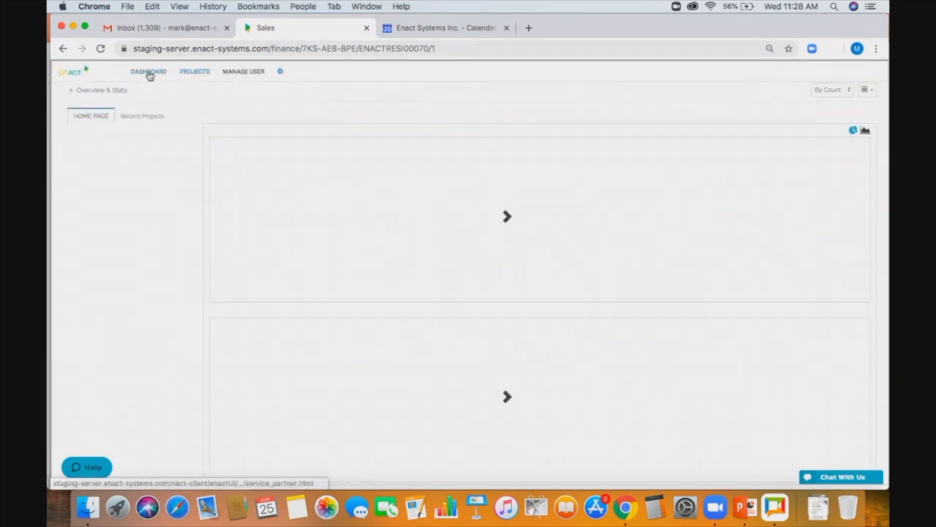
left_click(148, 71)
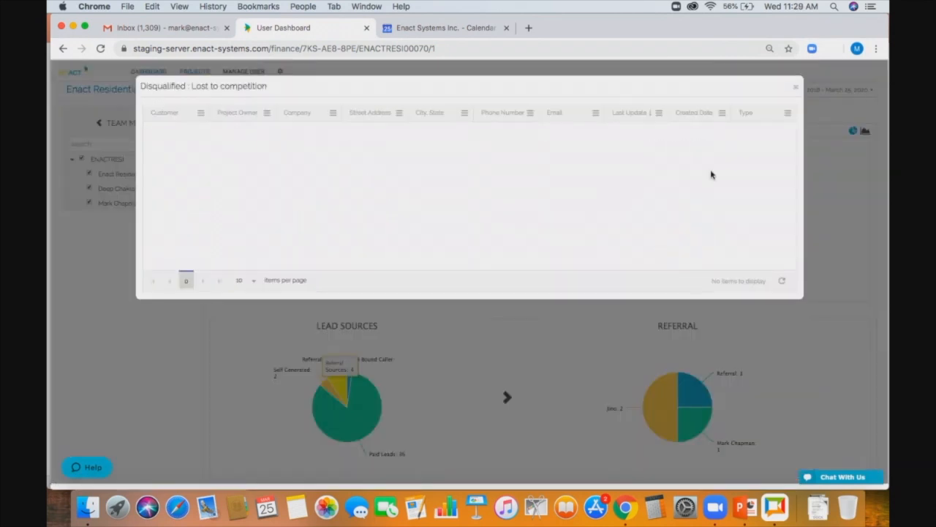
left_click(795, 86)
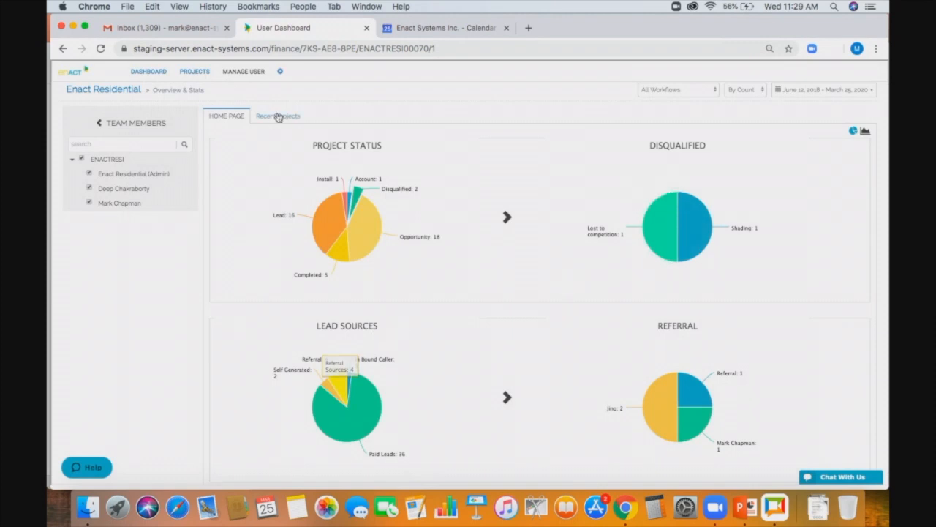
Step: Open the Dublin, CA project from Recent Projects and view its project details
left_click(278, 116)
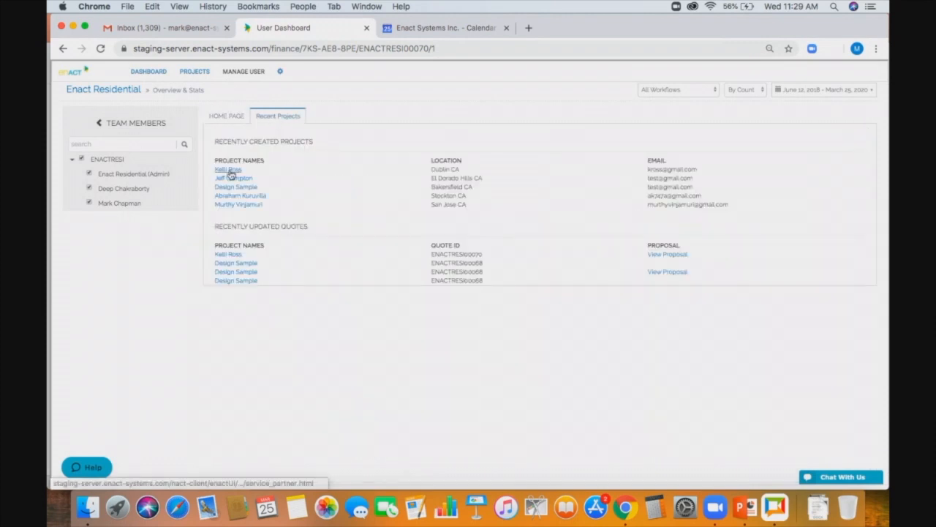
left_click(227, 169)
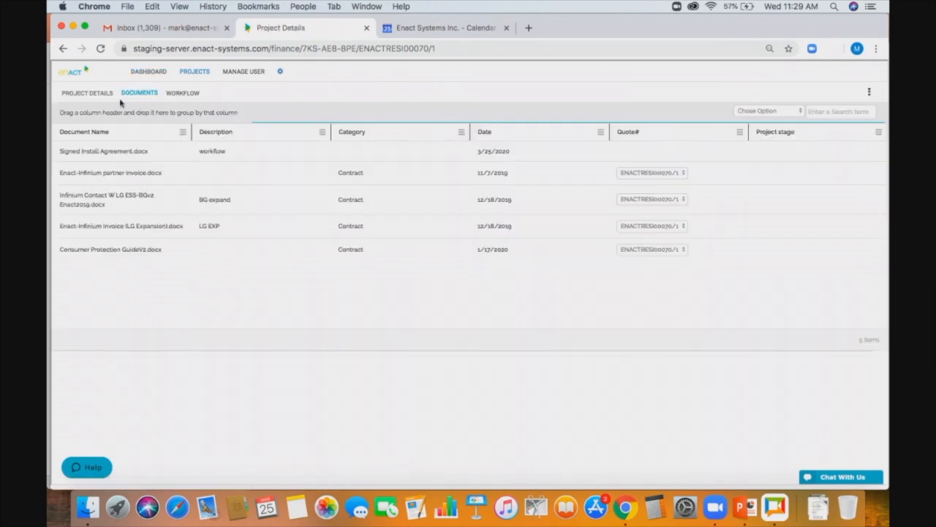
left_click(87, 92)
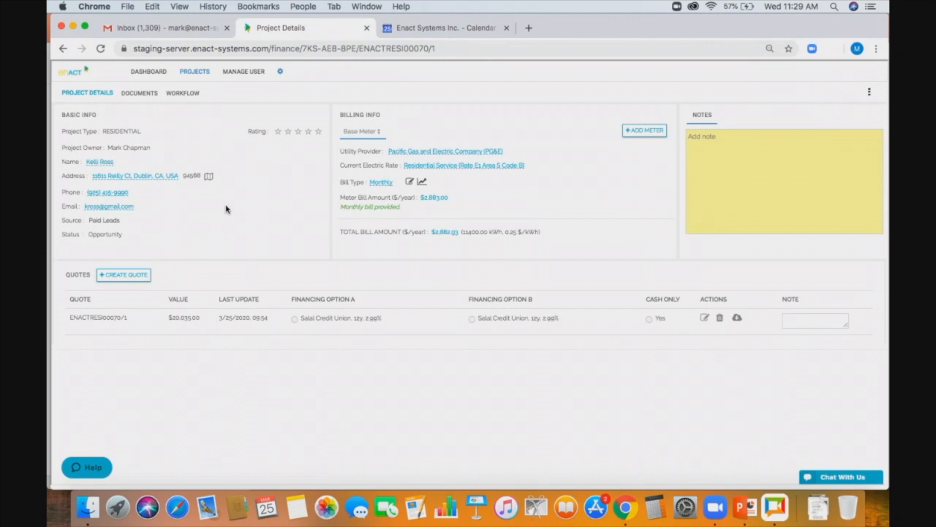
mouse_move(148, 128)
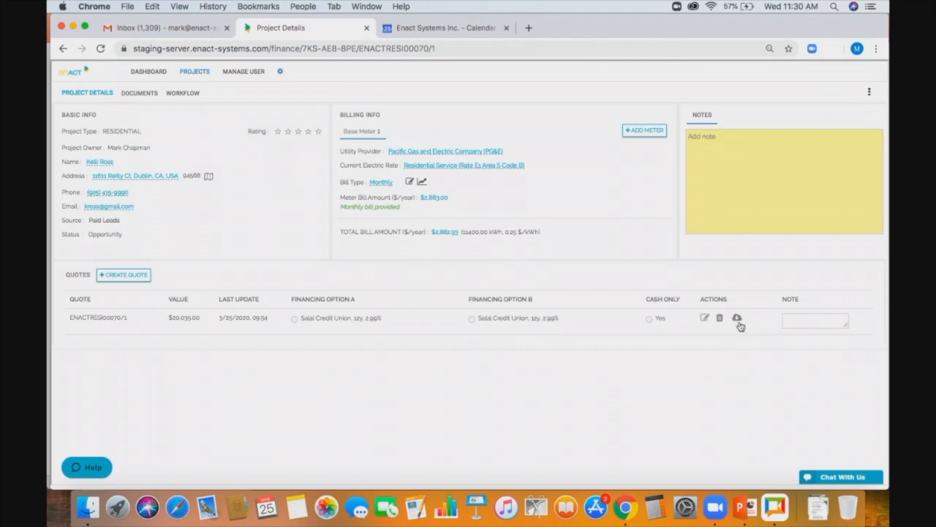
mouse_move(738, 317)
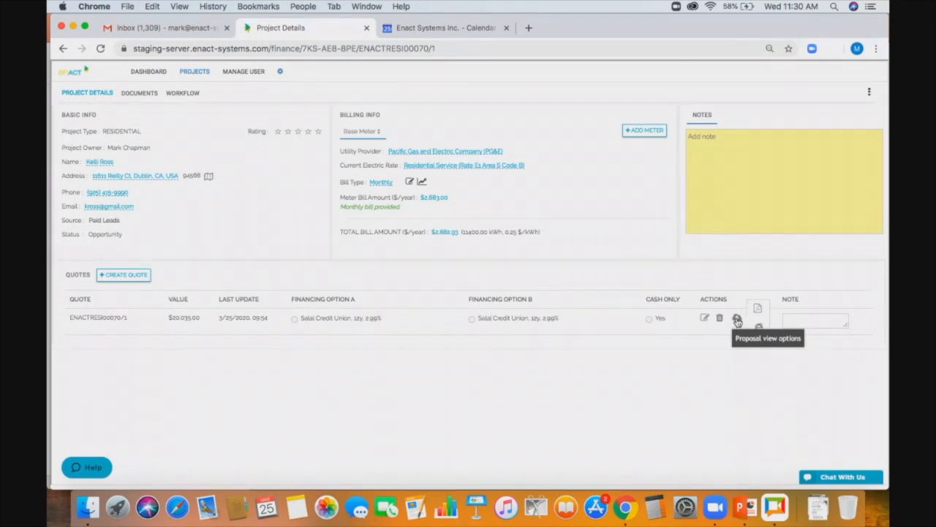
Step: View the quote's Solar PV Analysis proposal PDF, then go back to project details
left_click(757, 307)
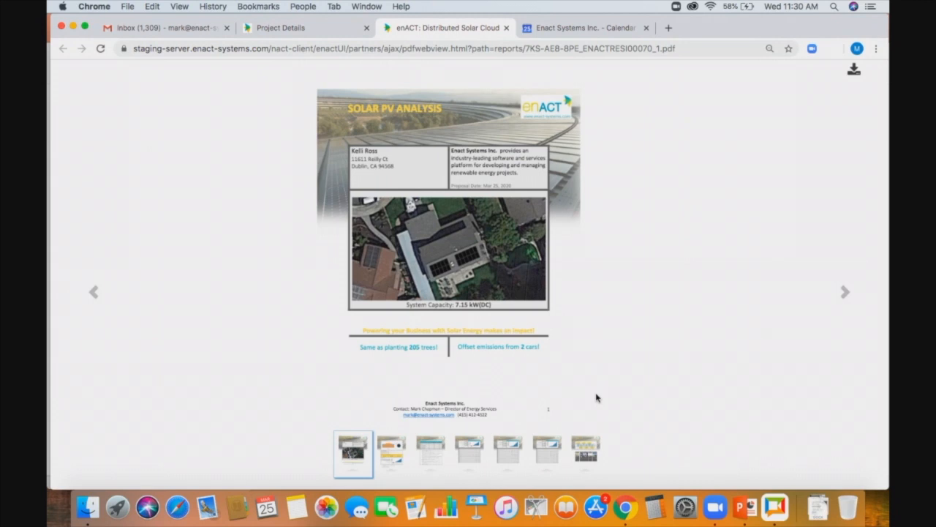
mouse_move(402, 236)
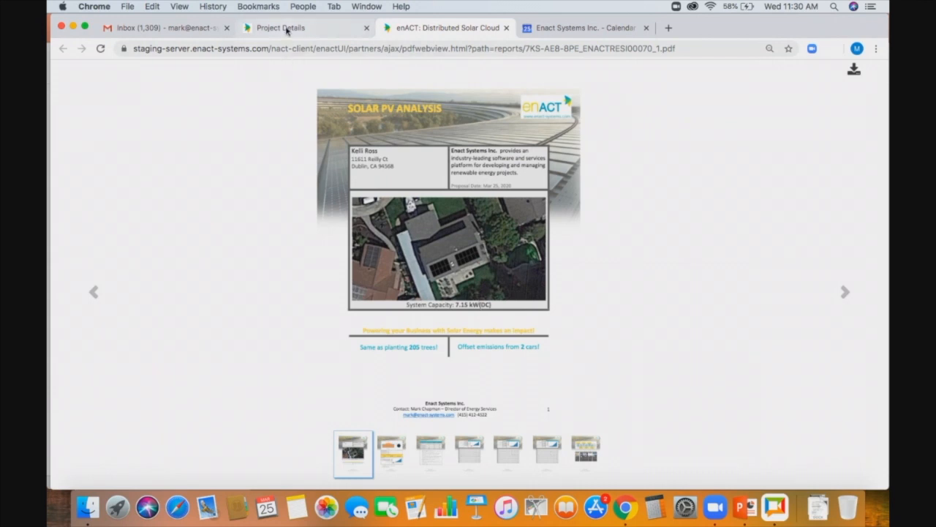
left_click(280, 28)
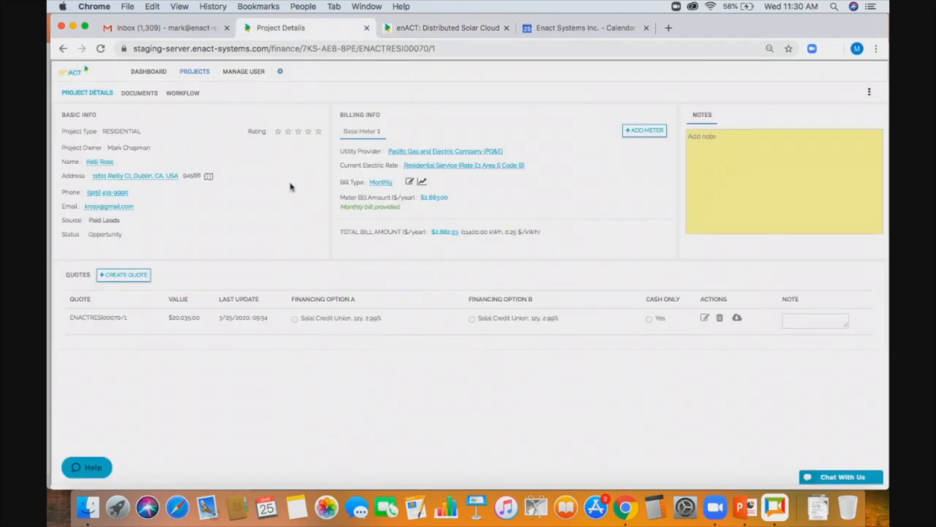
mouse_move(246, 196)
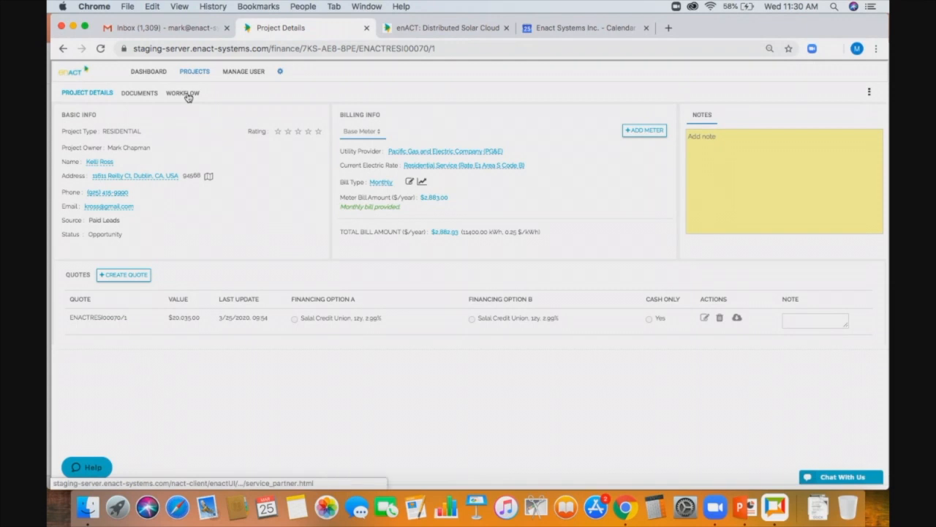
left_click(182, 93)
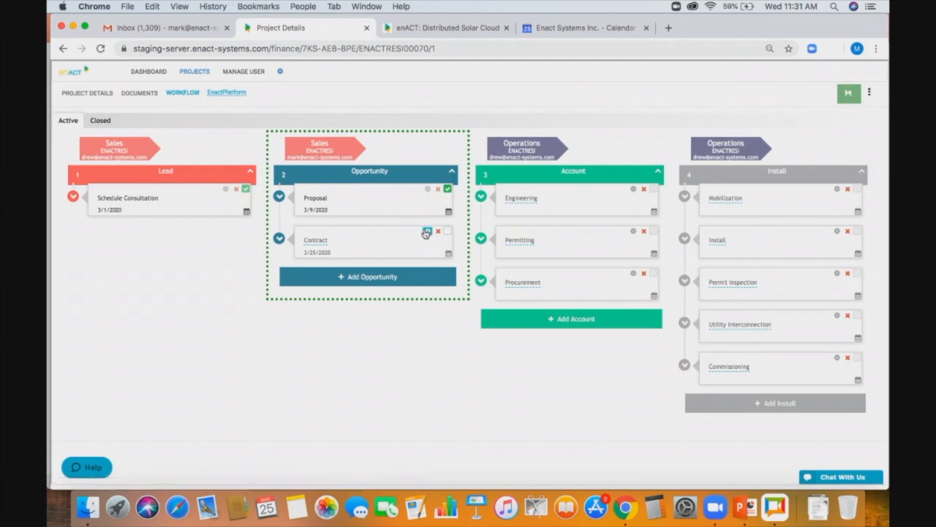
mouse_move(427, 232)
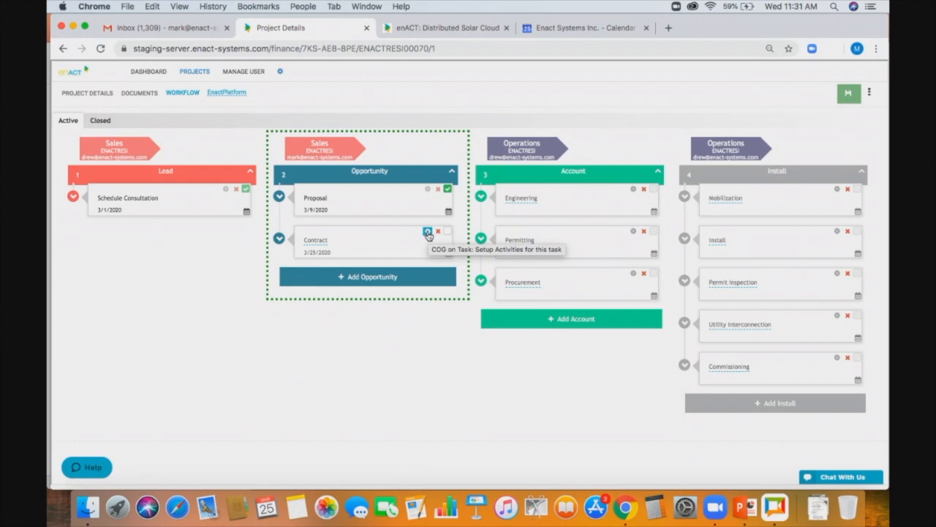
mouse_move(118, 157)
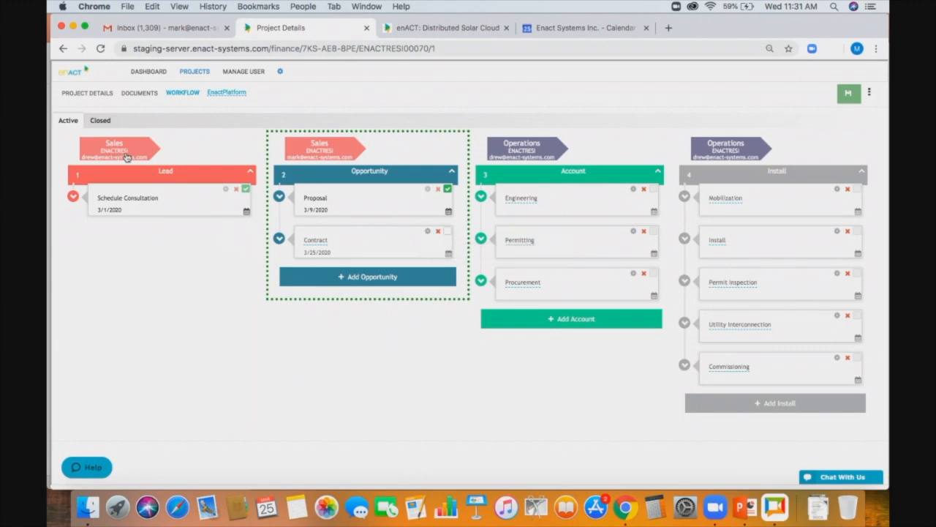
mouse_move(338, 181)
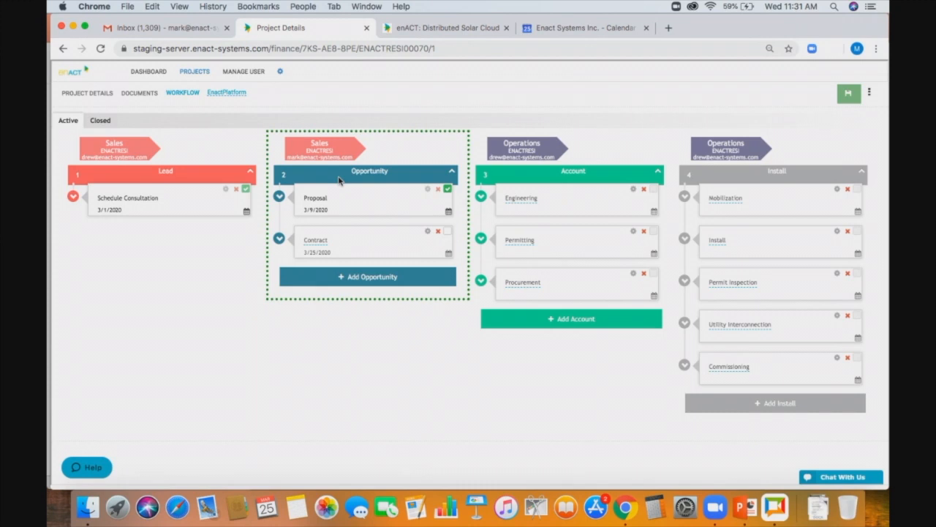
mouse_move(510, 174)
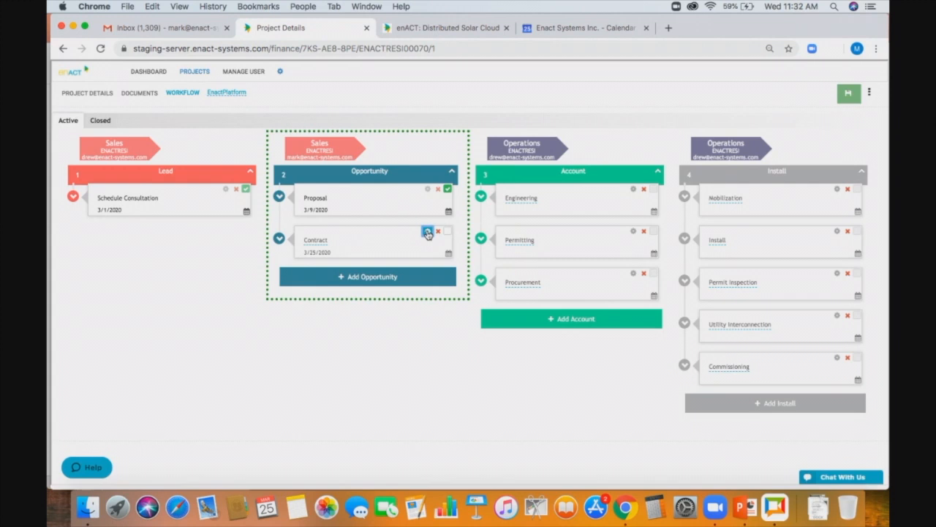
left_click(428, 232)
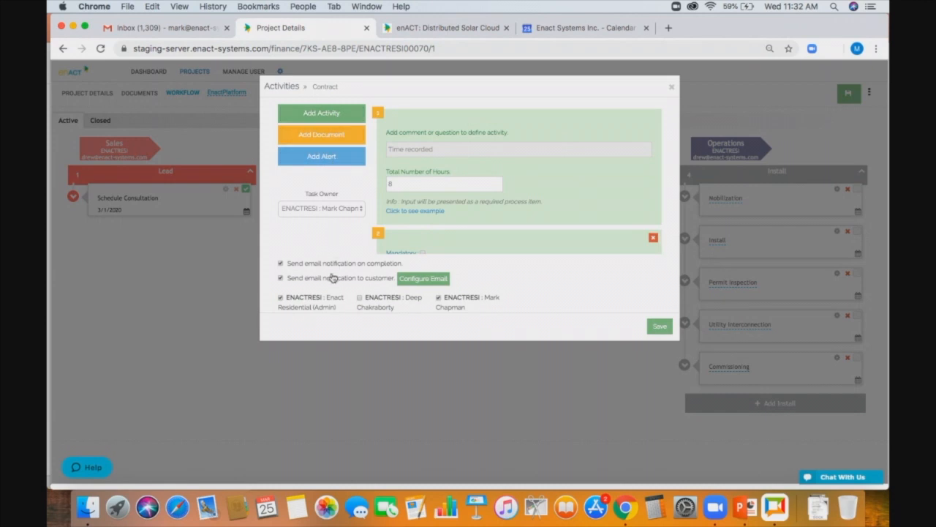
mouse_move(335, 285)
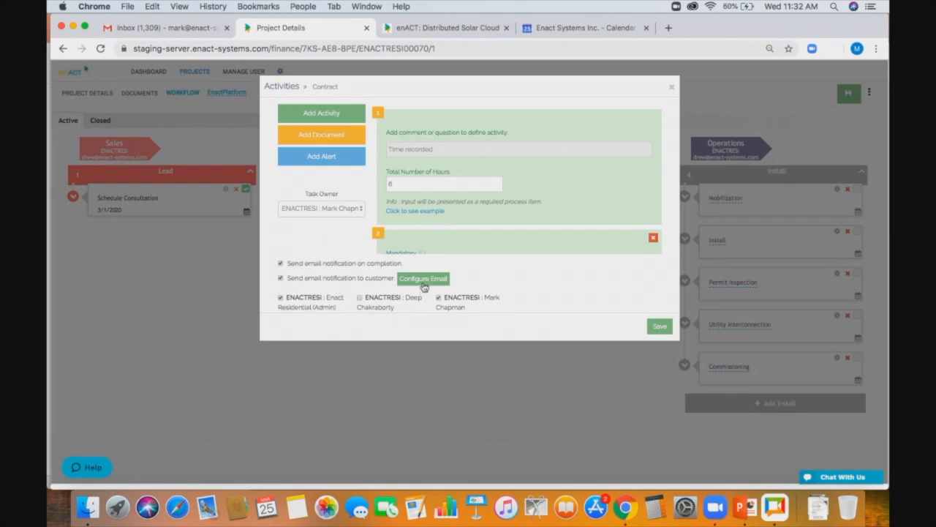
left_click(423, 279)
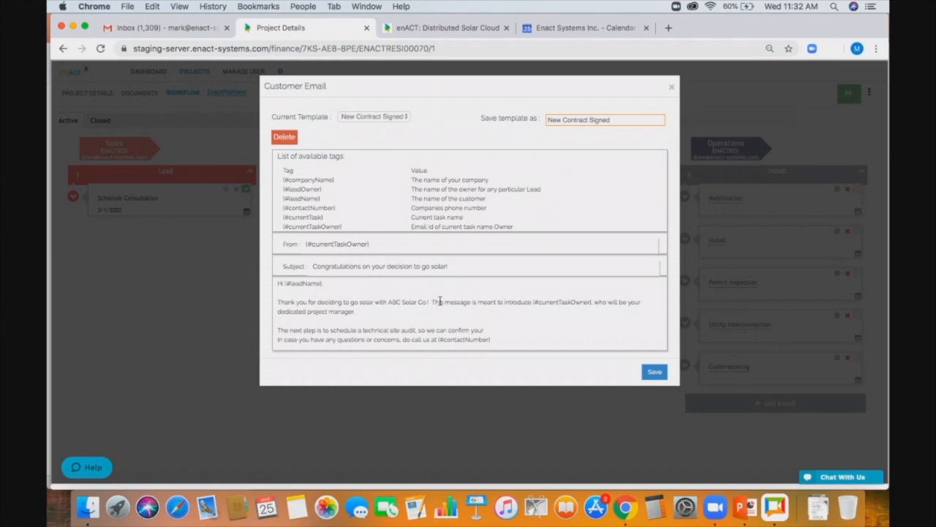
left_click(670, 87)
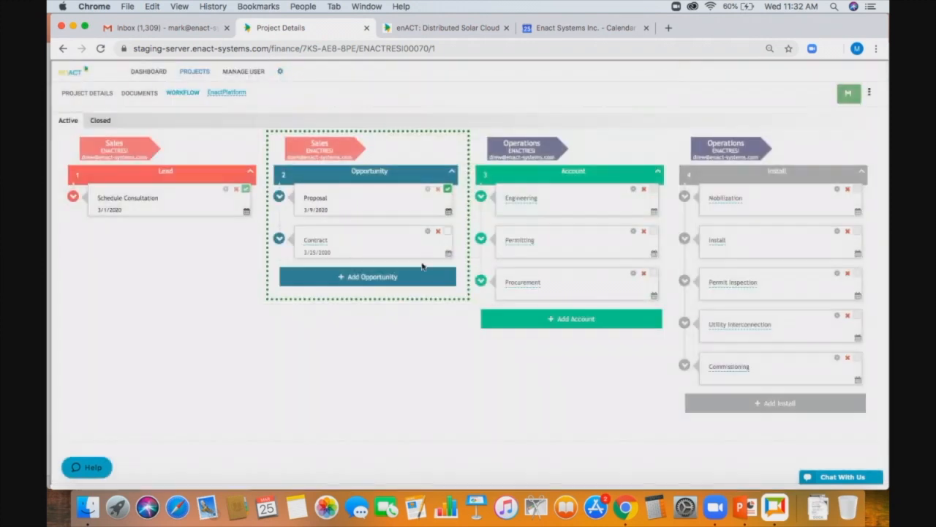
mouse_move(394, 344)
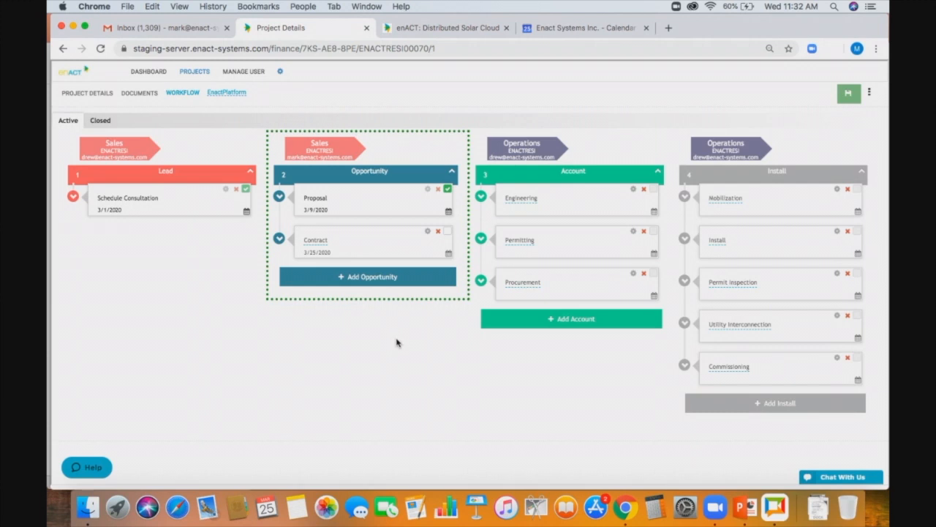
mouse_move(167, 204)
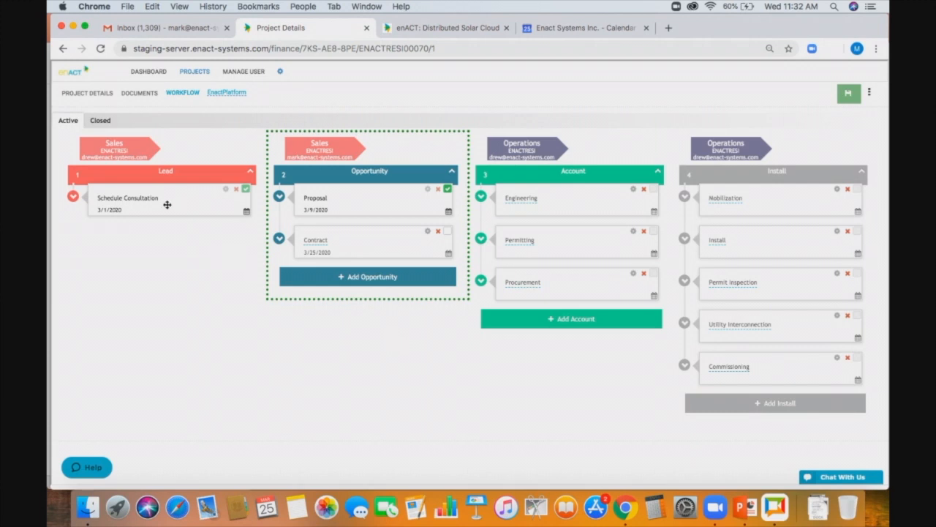
mouse_move(153, 207)
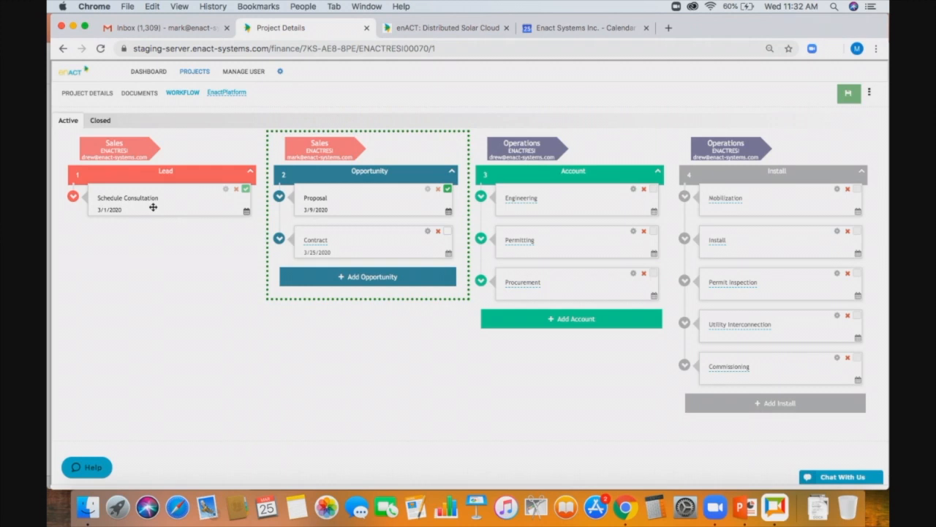
mouse_move(349, 208)
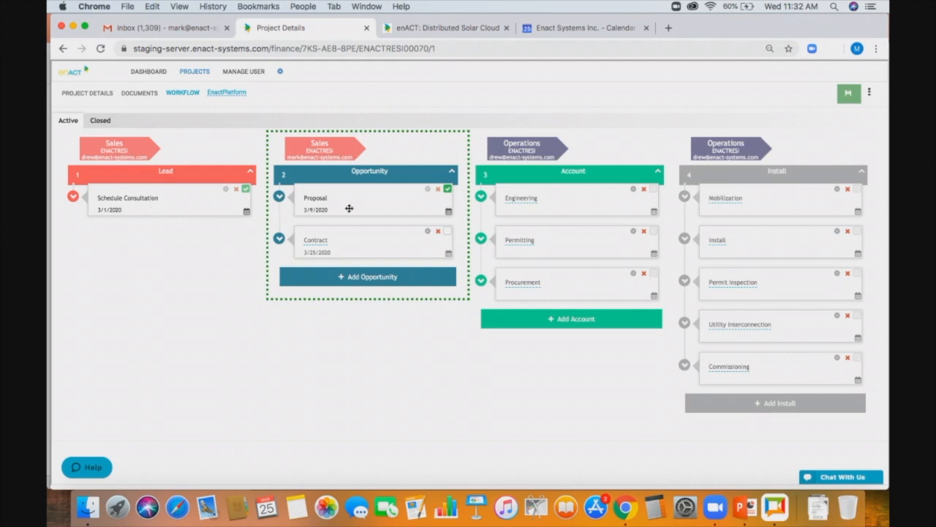
mouse_move(332, 210)
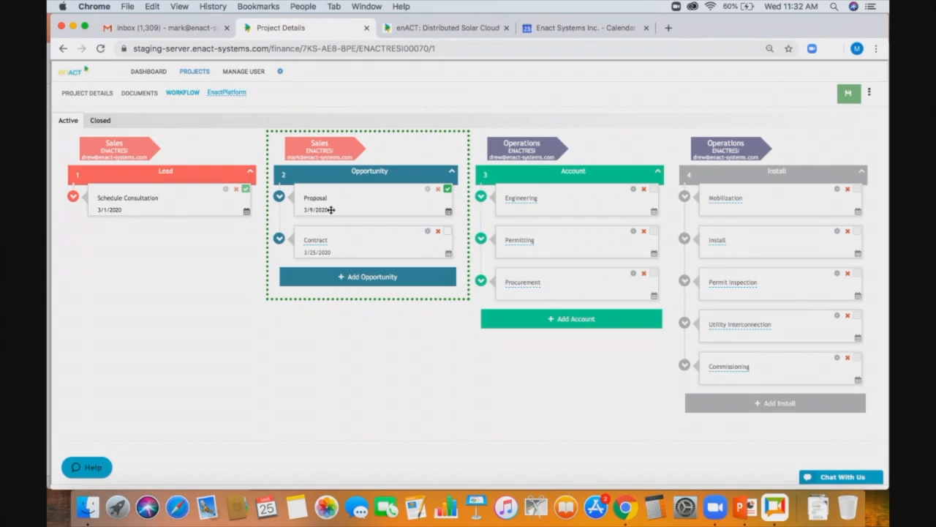
mouse_move(399, 202)
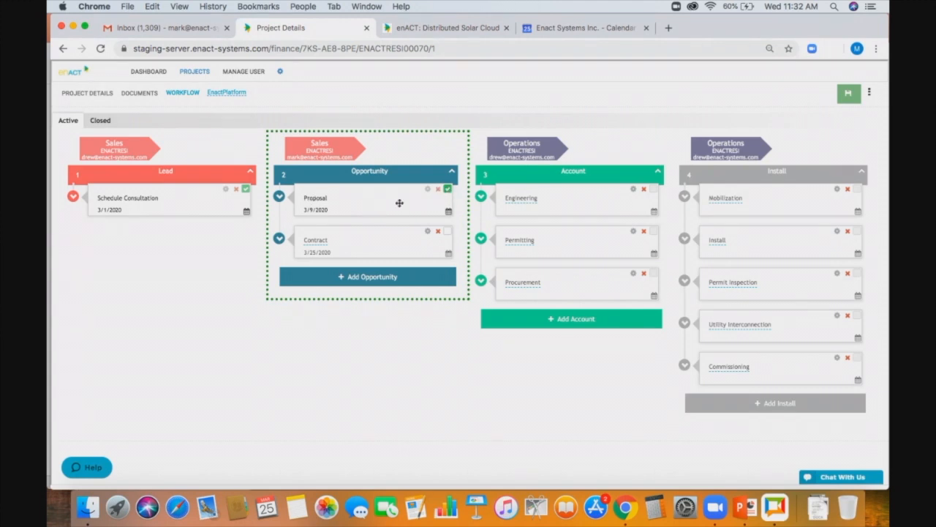
mouse_move(389, 234)
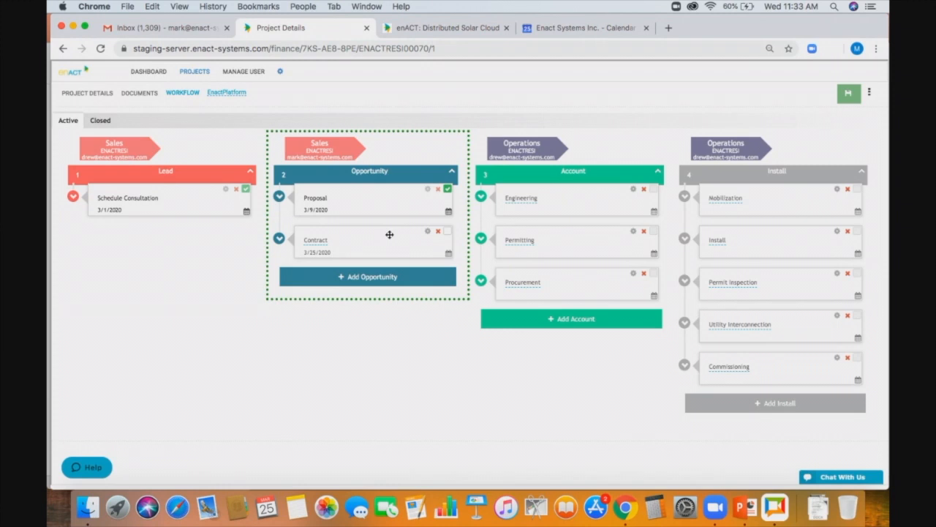
mouse_move(413, 235)
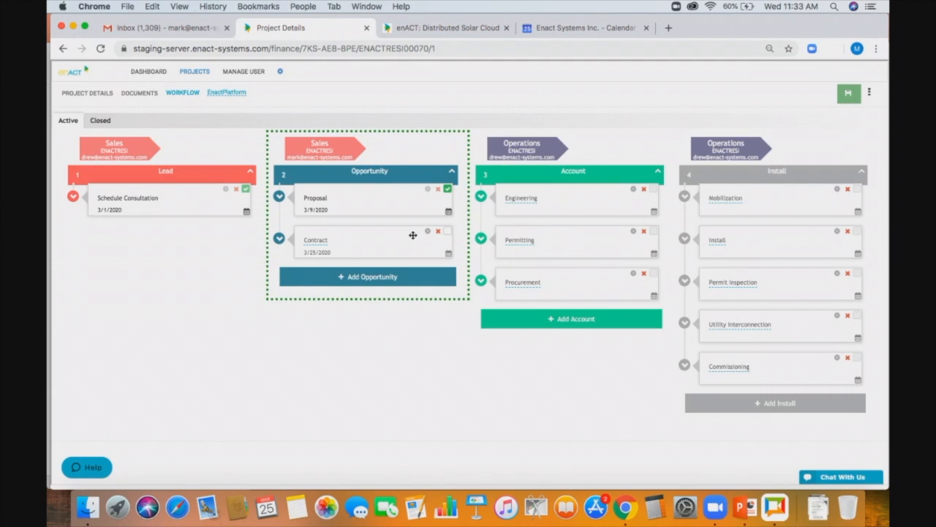
mouse_move(447, 236)
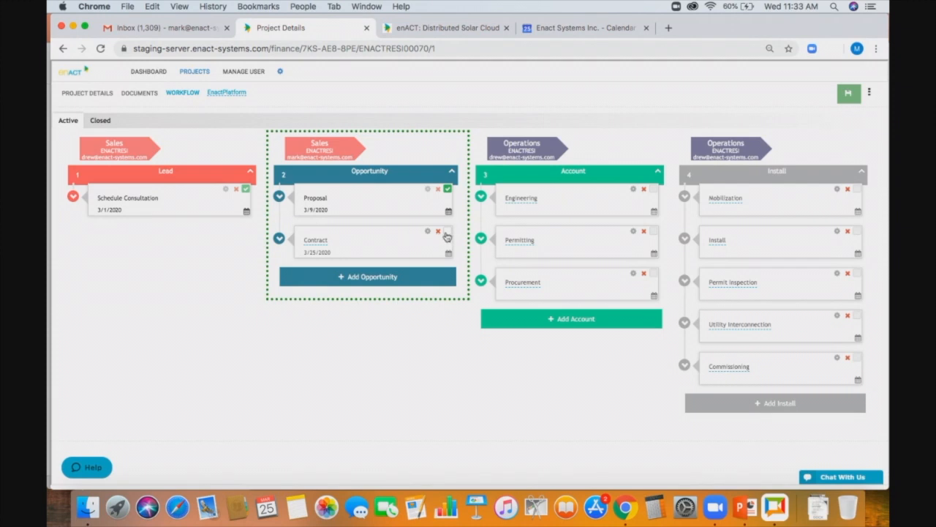
Step: Open the Contract step's checklist showing the signed install agreement
left_click(447, 232)
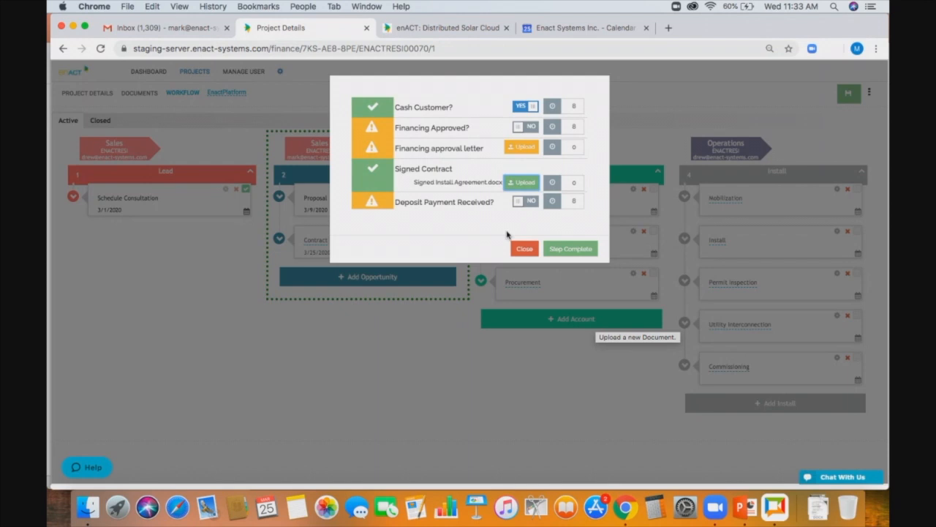
mouse_move(539, 243)
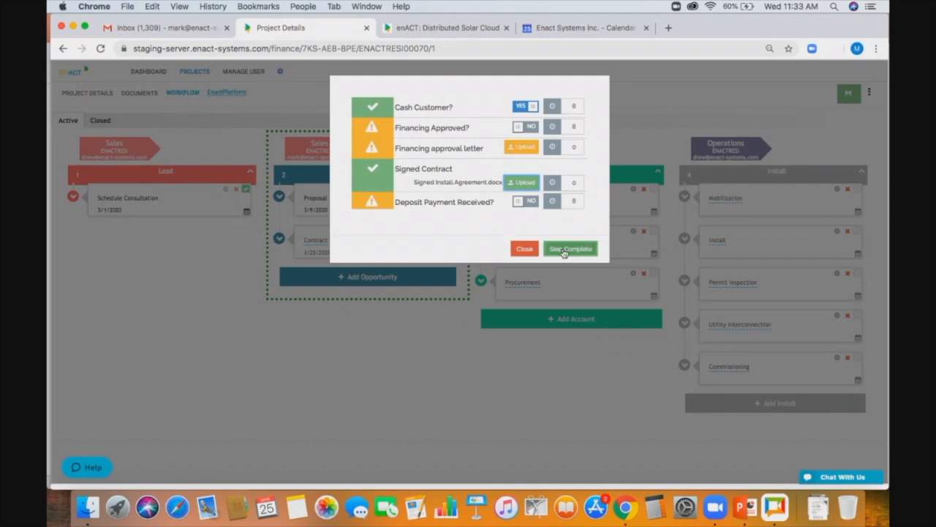
Step: Complete the Contract step and send the congratulations-on-going-solar email
left_click(570, 248)
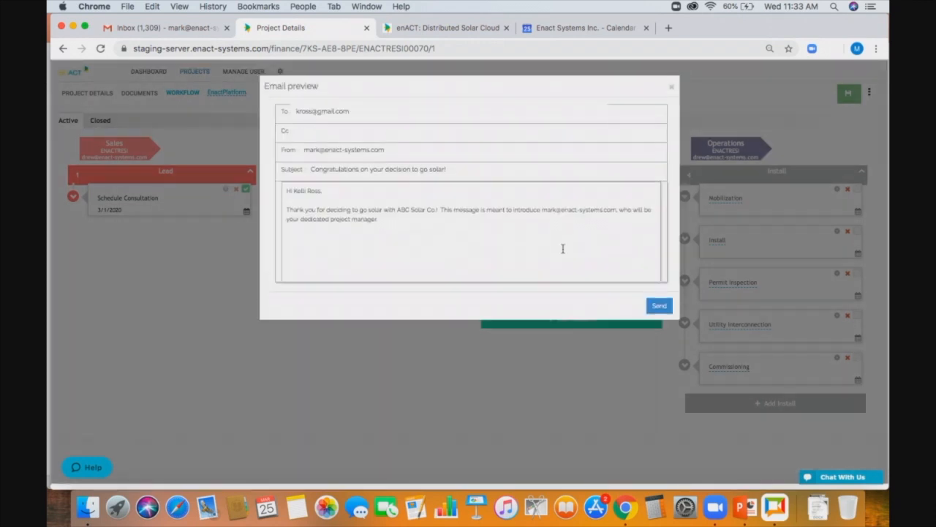
mouse_move(497, 248)
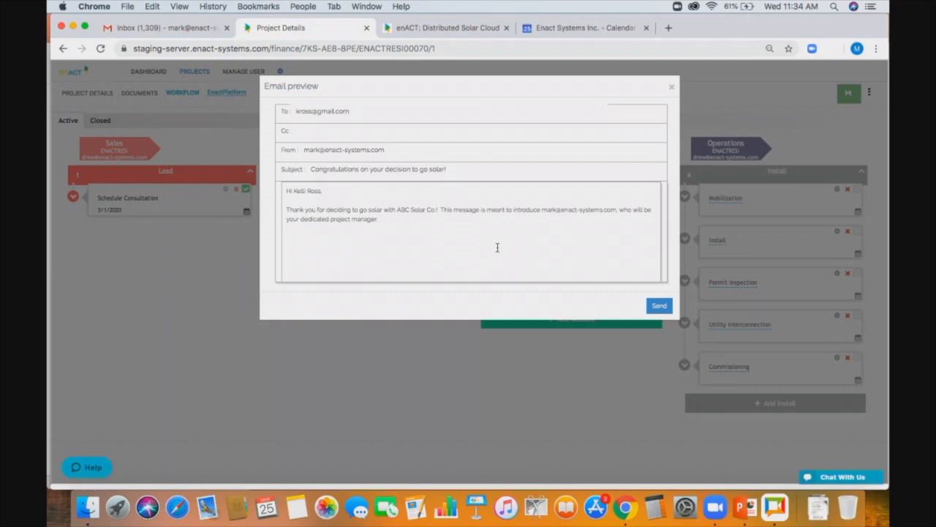
left_click(670, 87)
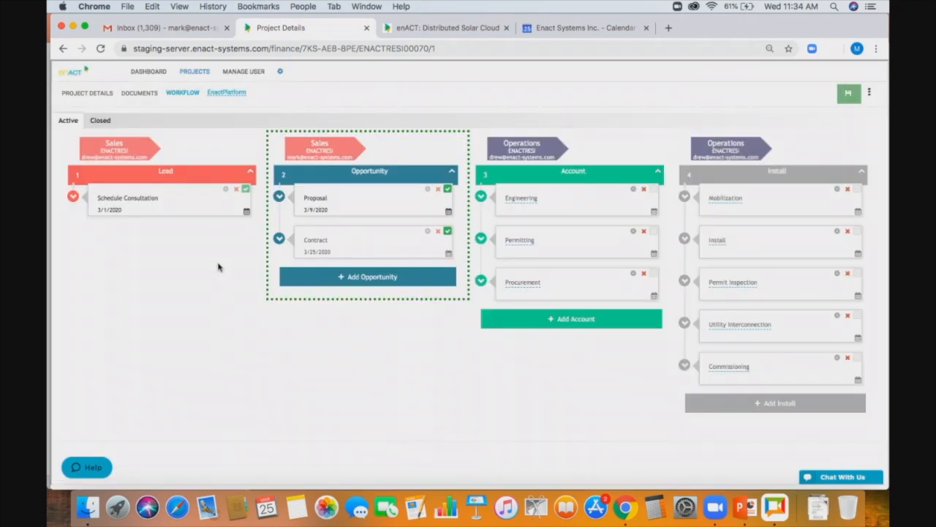